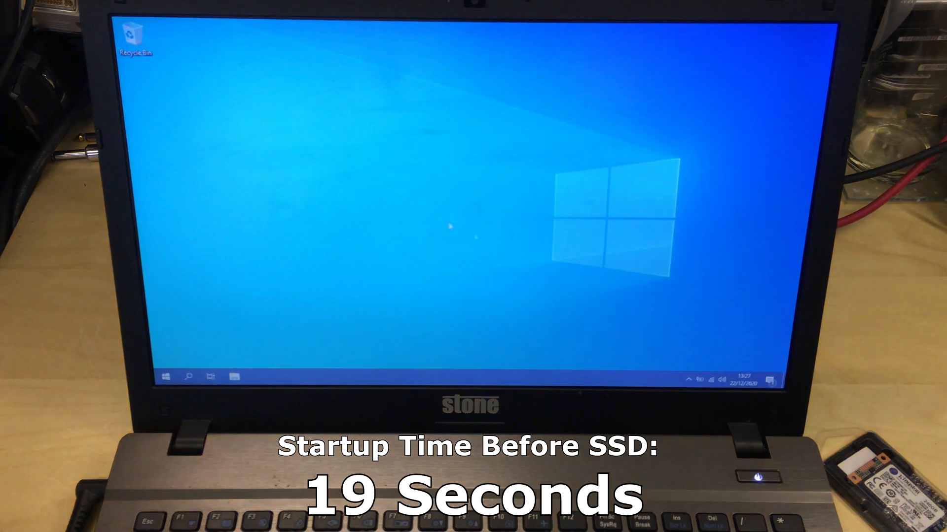
Show Disk 0 (C:) activity on Task Manager's Performance tab.
{"action": "left_click", "coordinate": [167, 376]}
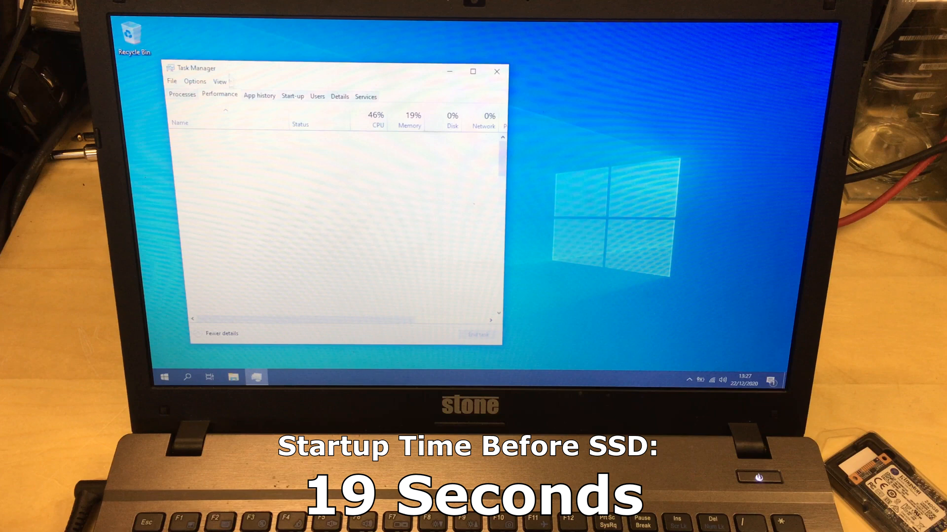
{"action": "left_click", "coordinate": [219, 94]}
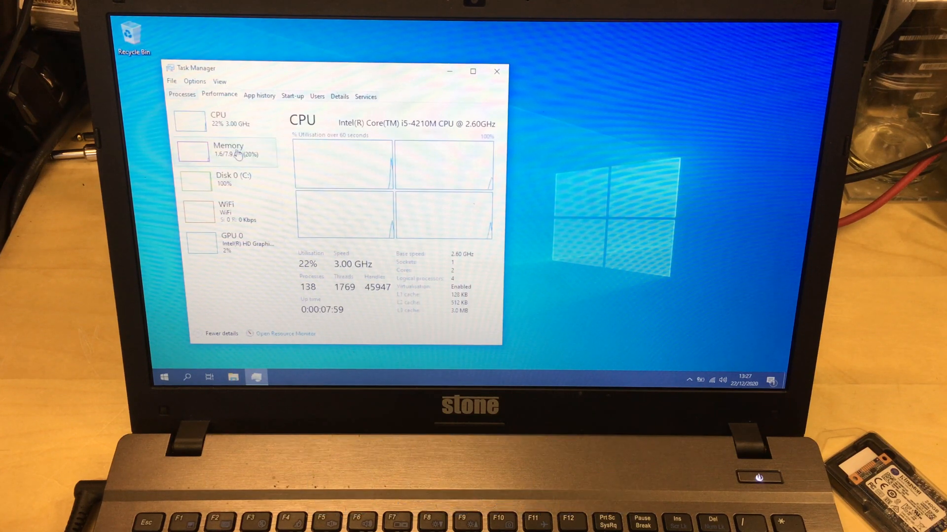
{"action": "left_click", "coordinate": [234, 180]}
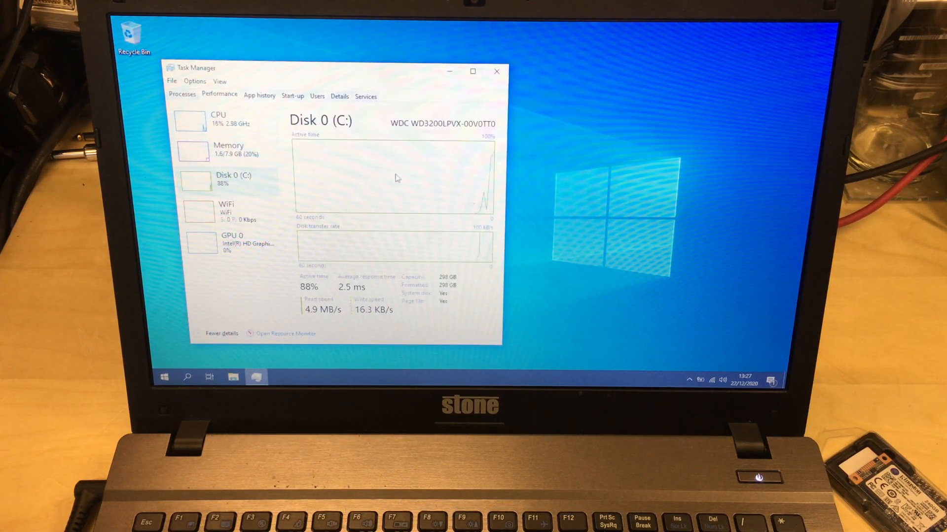
{"action": "mouse_move", "coordinate": [489, 184]}
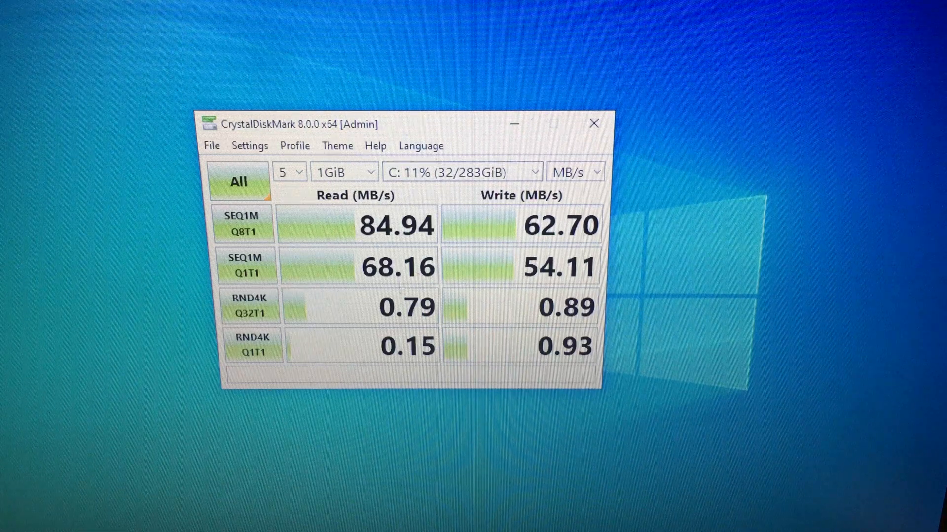
{"action": "mouse_move", "coordinate": [474, 259]}
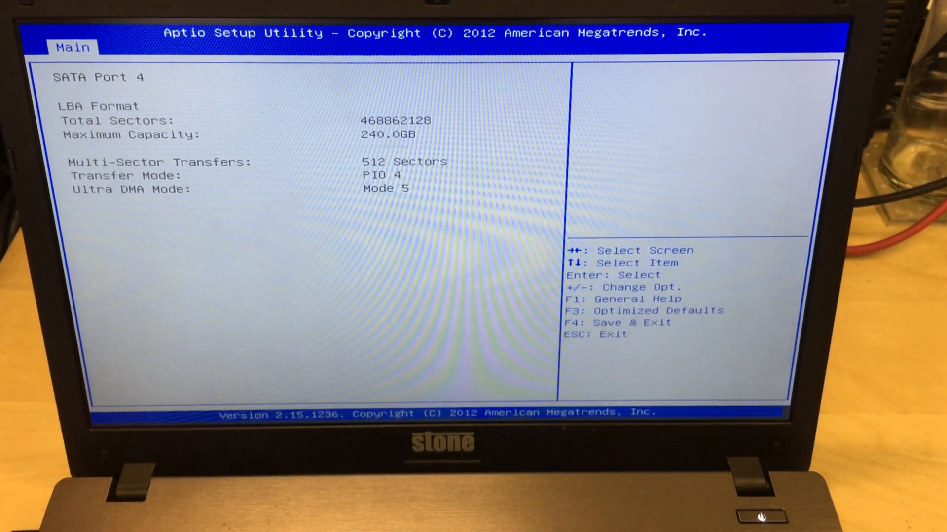
Leave the SATA Port 4 drive details screen in the BIOS setup.
{"action": "key", "text": "Down"}
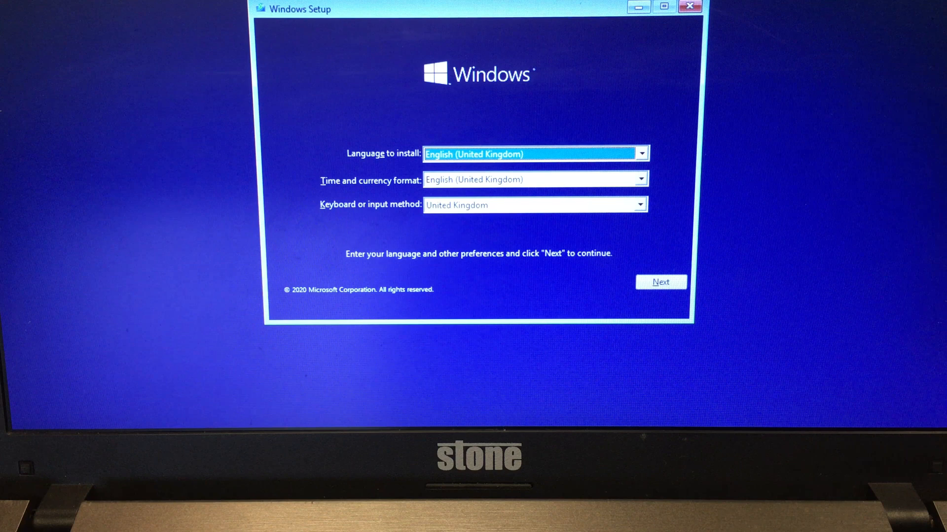
{"action": "mouse_move", "coordinate": [489, 216]}
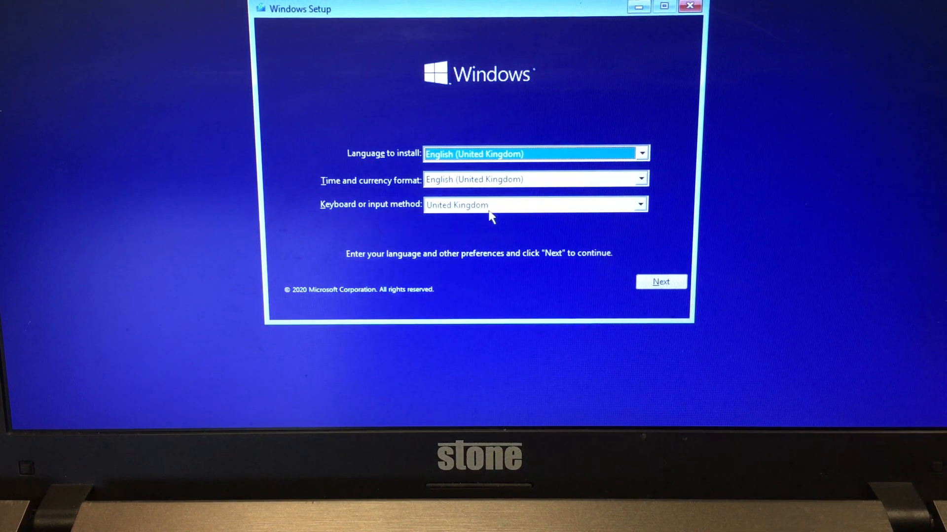
Accept the UK language settings, start installing, and continue without a product key.
{"action": "left_click", "coordinate": [661, 281]}
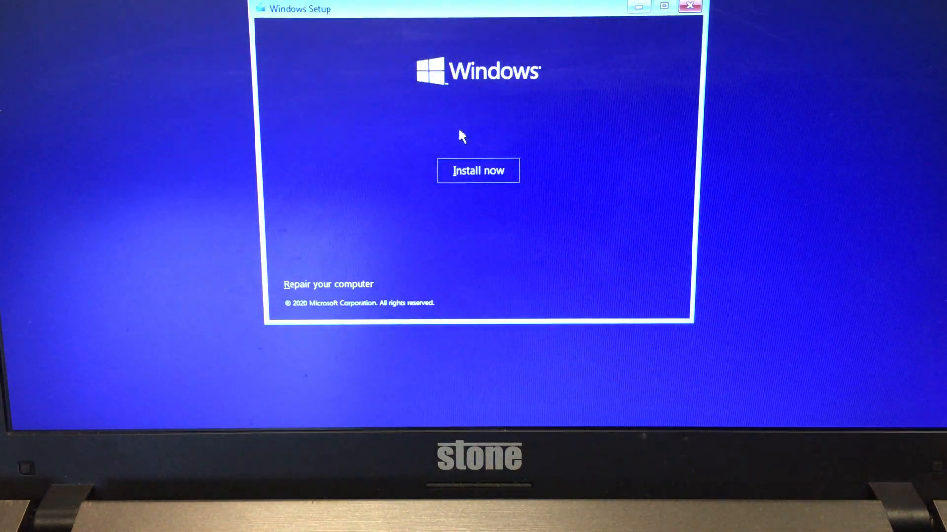
{"action": "left_click", "coordinate": [478, 171]}
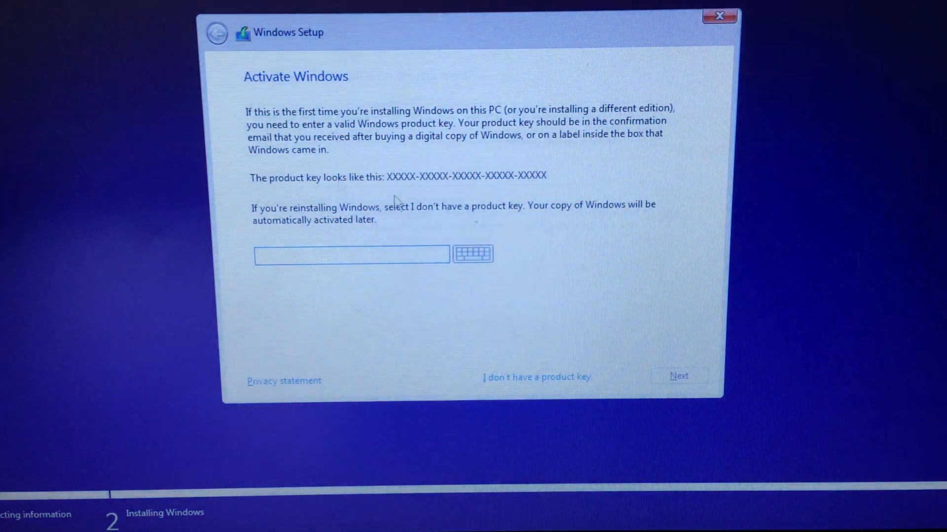
{"action": "left_click", "coordinate": [535, 377]}
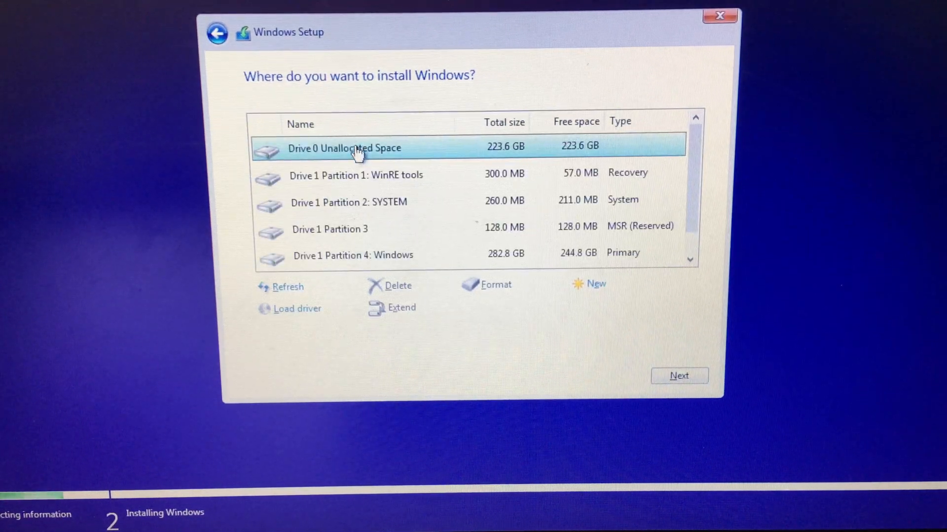
{"action": "mouse_move", "coordinate": [685, 177]}
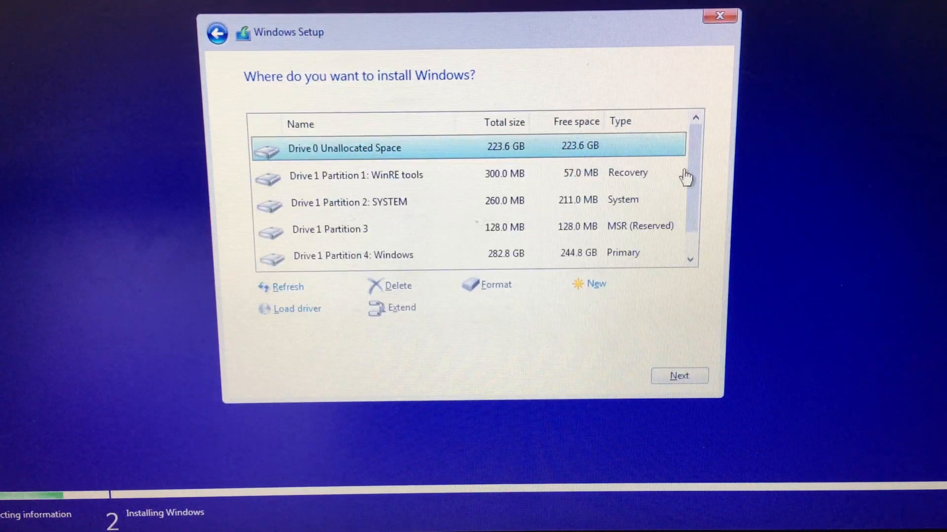
{"action": "mouse_move", "coordinate": [452, 170]}
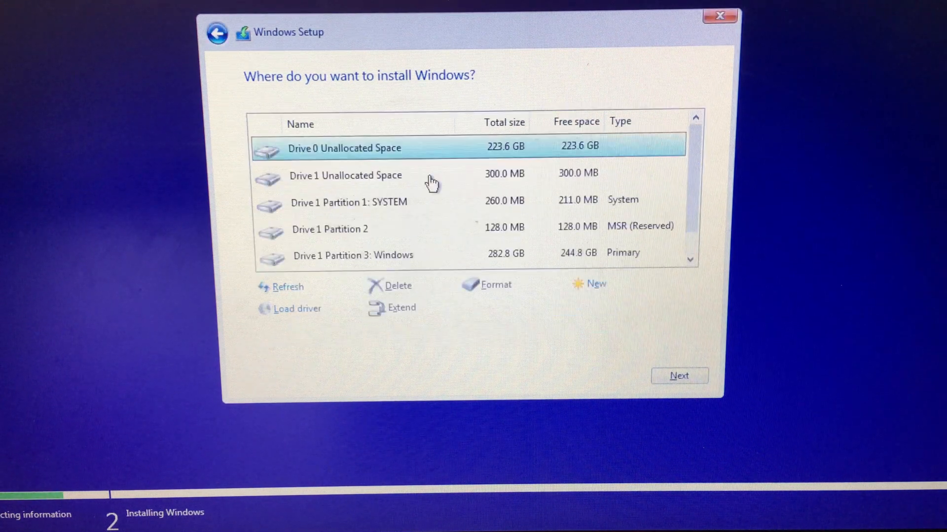
Delete Drive 1's reserved, SYSTEM and old Windows partitions, leaving 298.1 GB unallocated.
{"action": "left_click", "coordinate": [397, 285]}
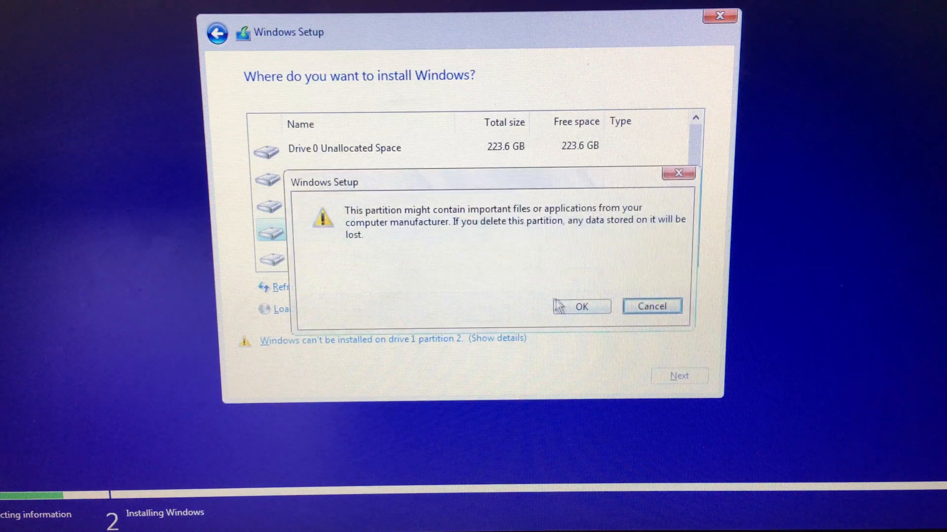
{"action": "left_click", "coordinate": [579, 306]}
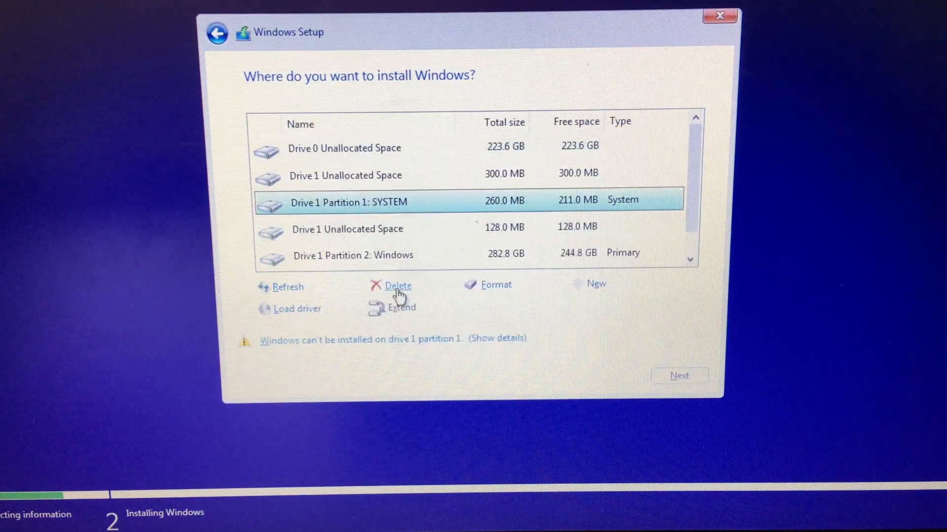
{"action": "left_click", "coordinate": [397, 285]}
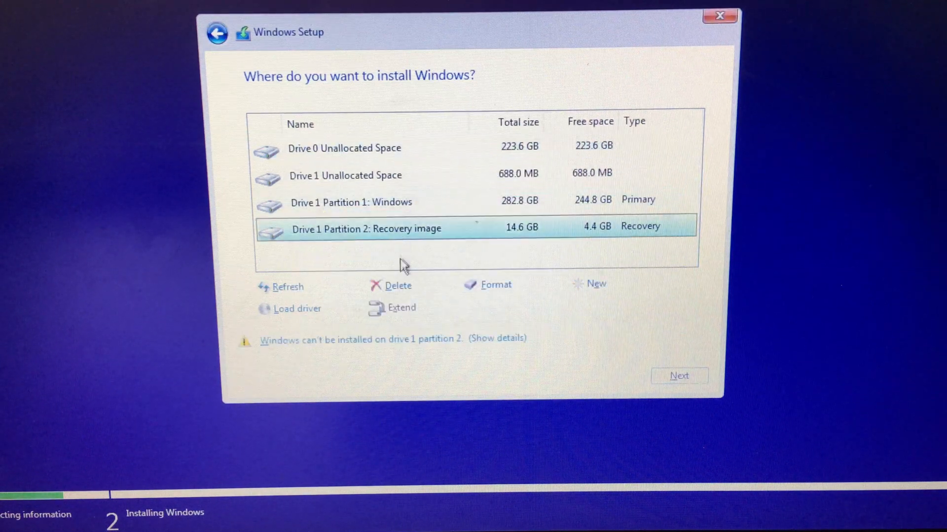
{"action": "left_click", "coordinate": [397, 286]}
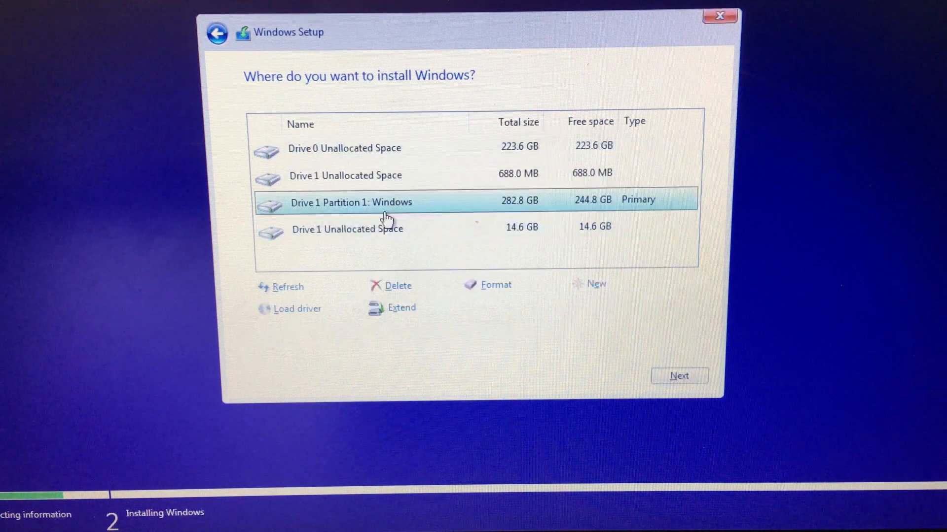
{"action": "left_click", "coordinate": [397, 286]}
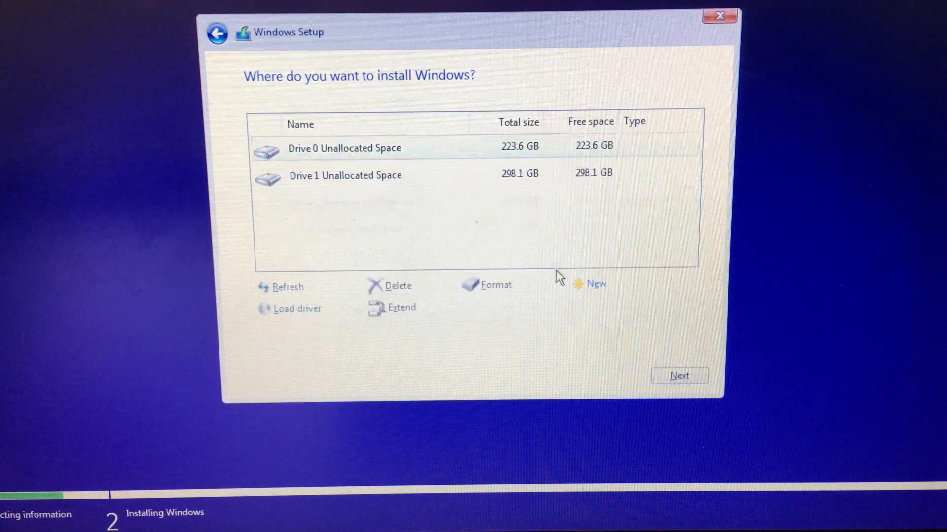
{"action": "left_click", "coordinate": [345, 175]}
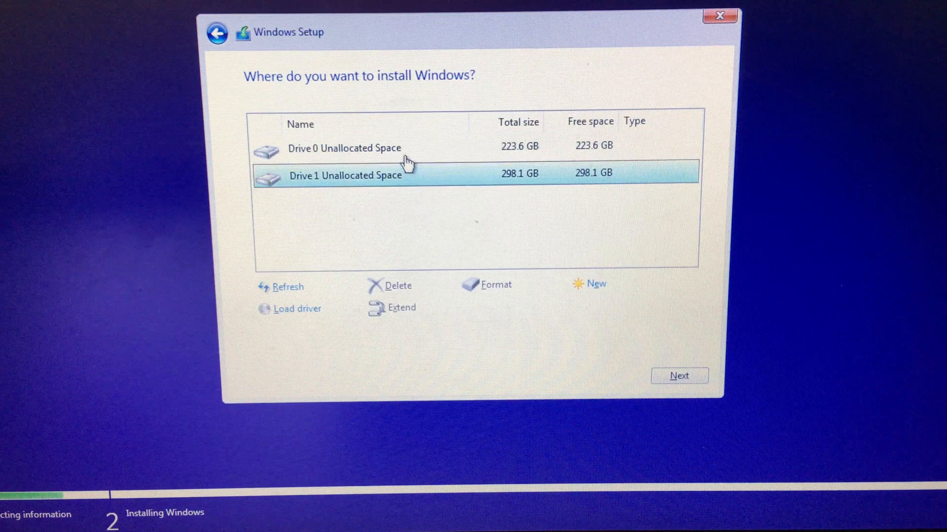
Create full-size partitions on Drive 0's unallocated space.
{"action": "left_click", "coordinate": [595, 283]}
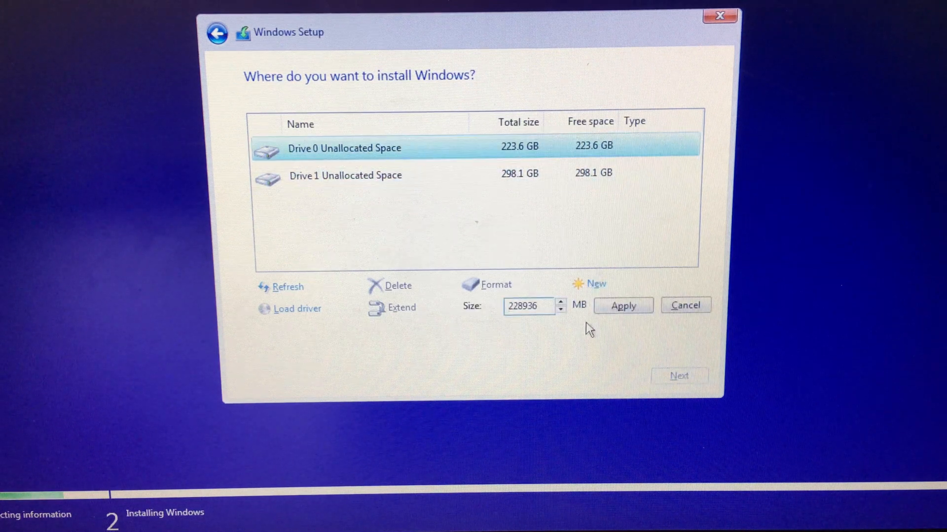
{"action": "left_click", "coordinate": [623, 306]}
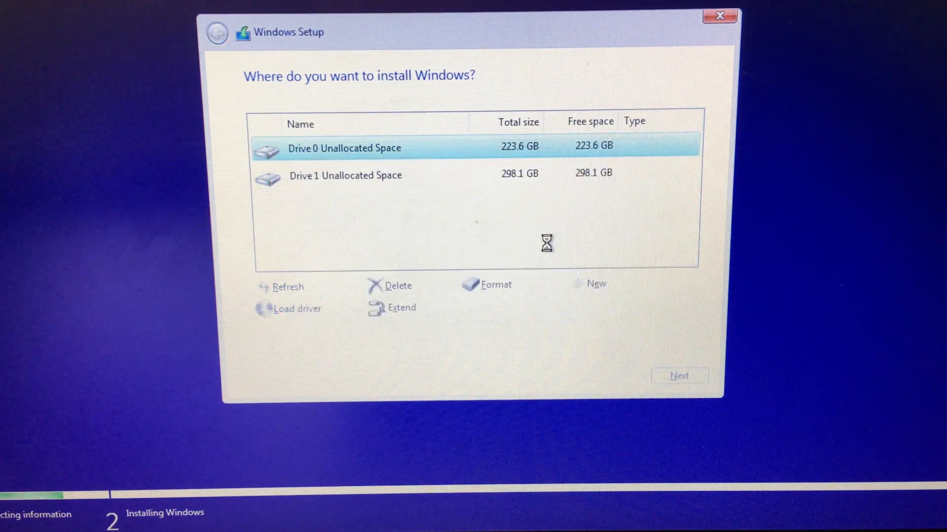
{"action": "left_click", "coordinate": [595, 283]}
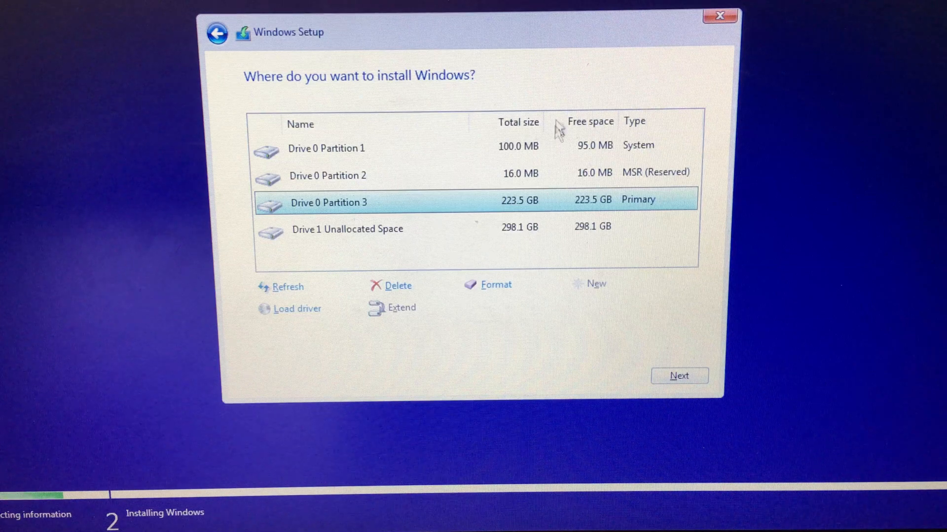
Delete the new Drive 1 partitions and install Windows onto Drive 0 Partition 3.
{"action": "left_click", "coordinate": [595, 283]}
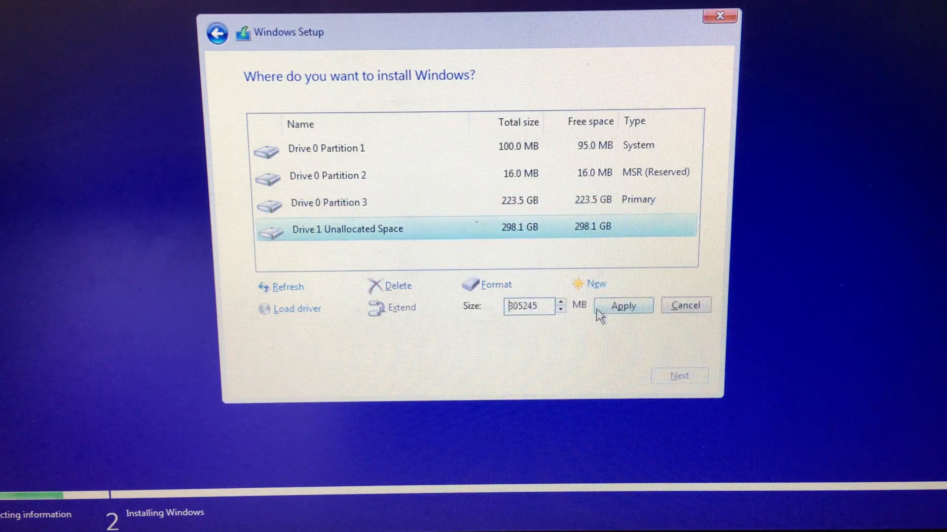
{"action": "left_click", "coordinate": [623, 305]}
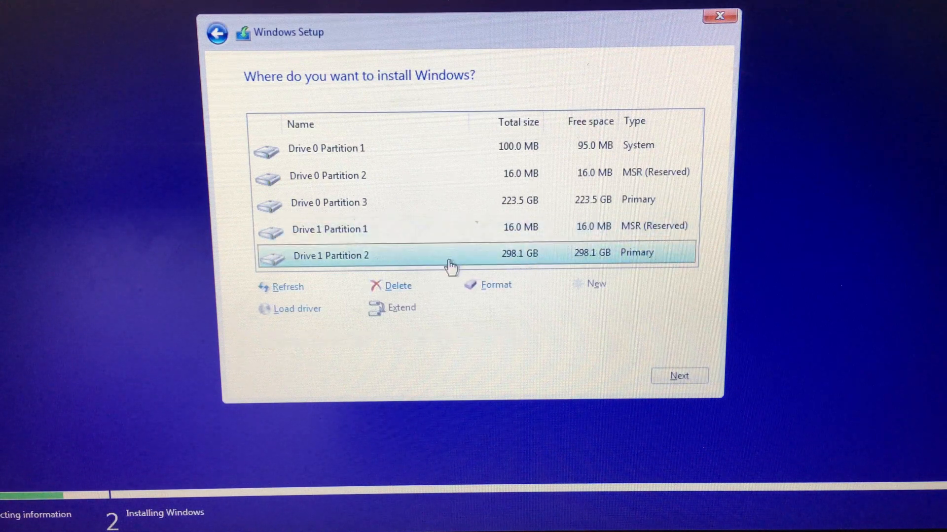
{"action": "left_click", "coordinate": [398, 286]}
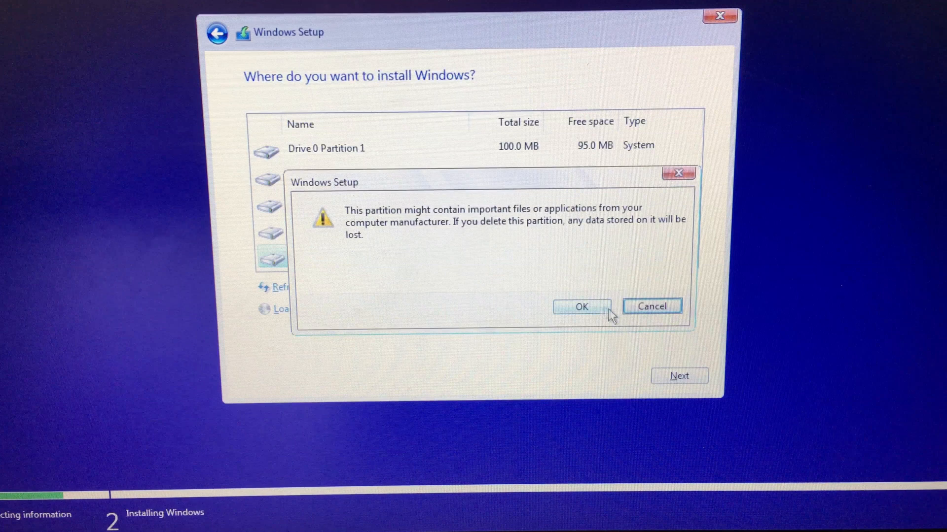
{"action": "left_click", "coordinate": [581, 307]}
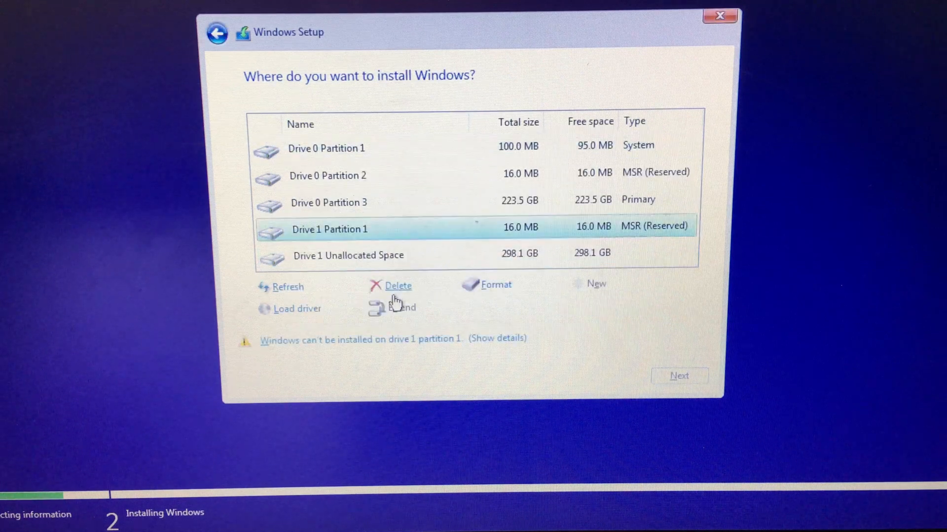
{"action": "left_click", "coordinate": [397, 286]}
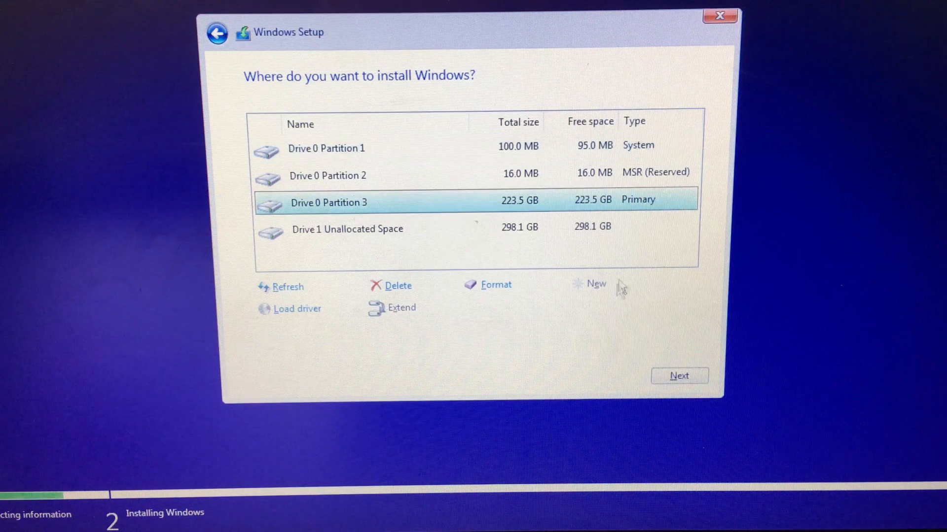
{"action": "left_click", "coordinate": [678, 375]}
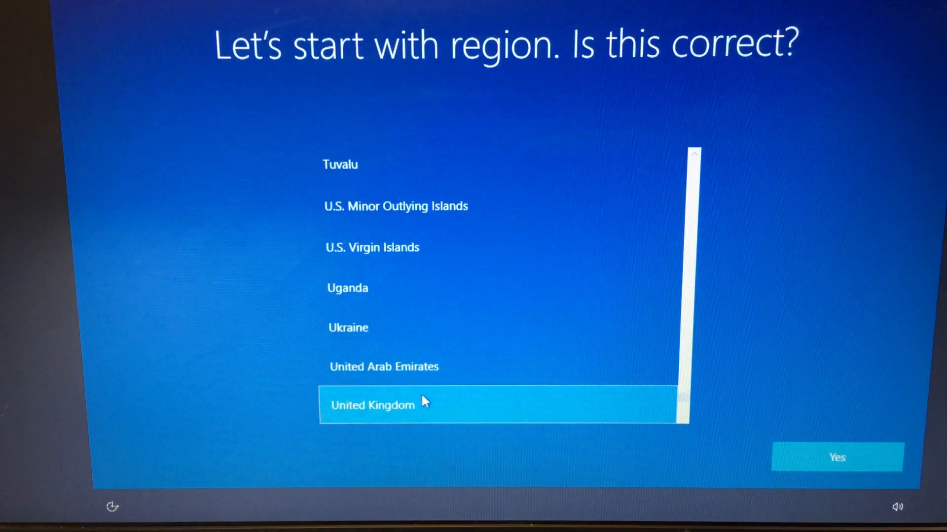
Accept United Kingdom region and keyboard layout, skipping a second layout.
{"action": "left_click", "coordinate": [837, 457]}
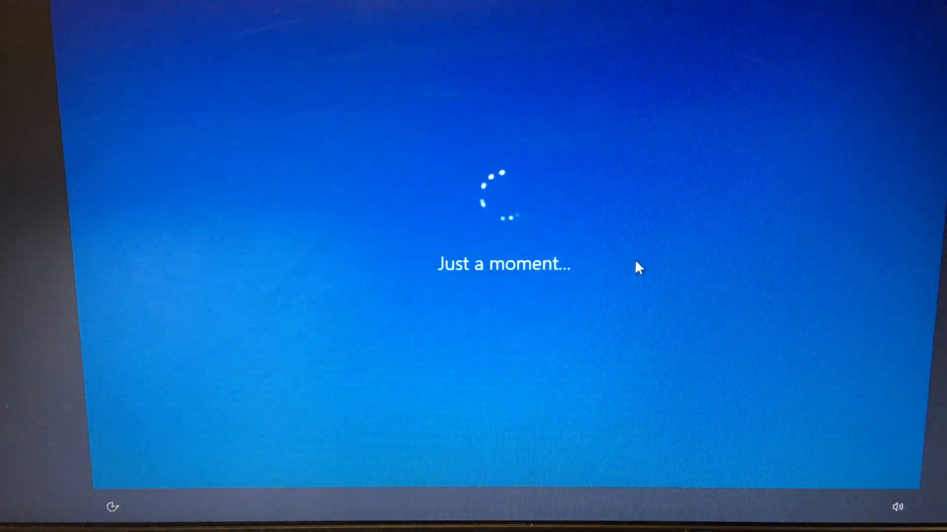
{"action": "mouse_move", "coordinate": [573, 242]}
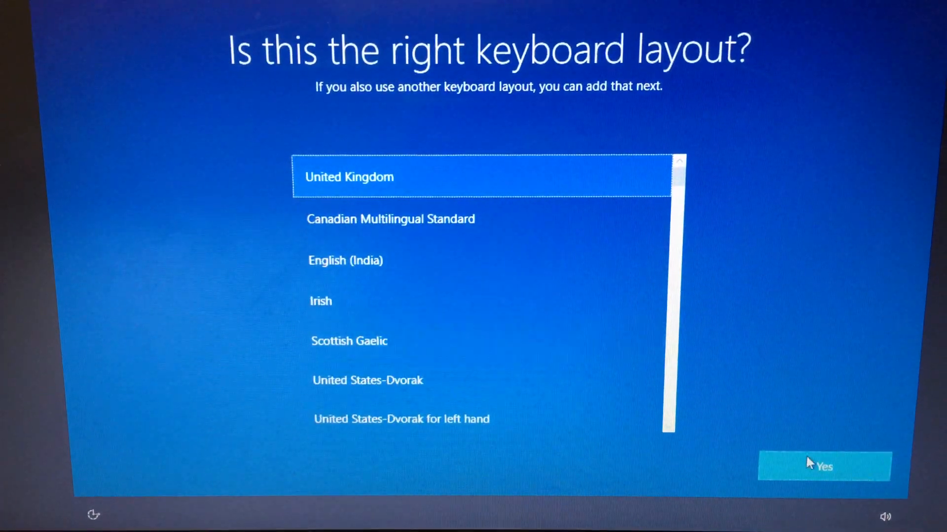
{"action": "left_click", "coordinate": [823, 466]}
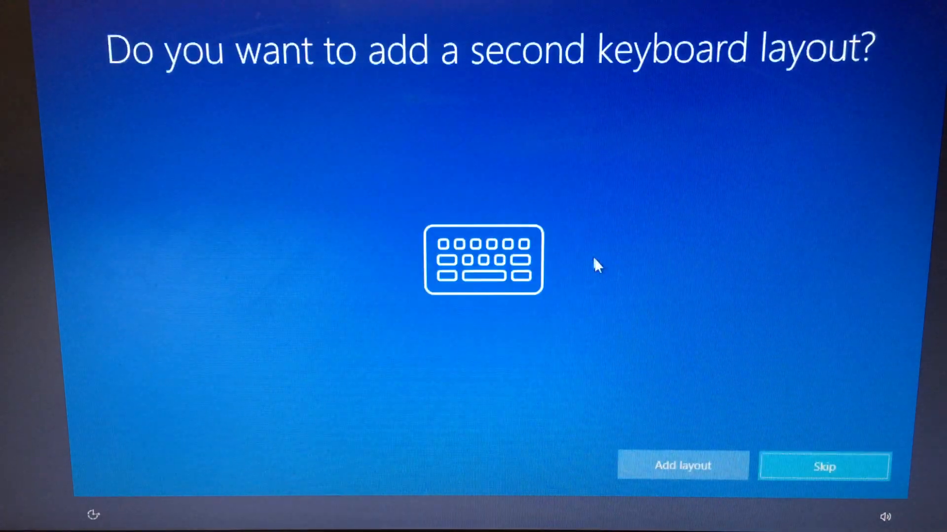
{"action": "left_click", "coordinate": [824, 466]}
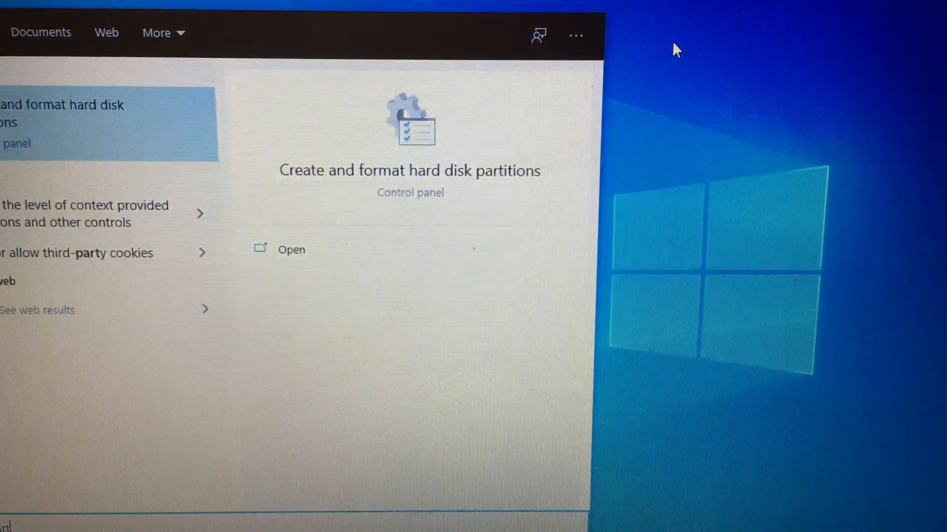
{"action": "left_click", "coordinate": [290, 249]}
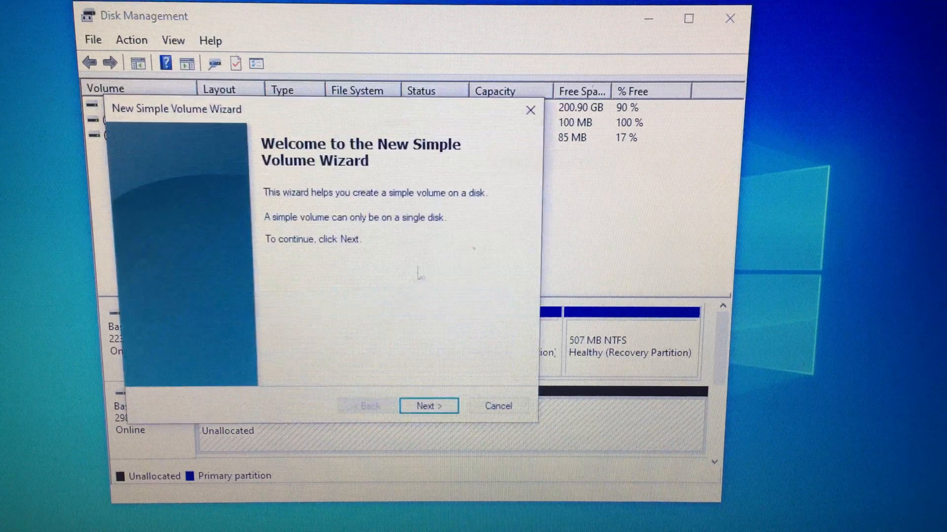
{"action": "left_click", "coordinate": [428, 406]}
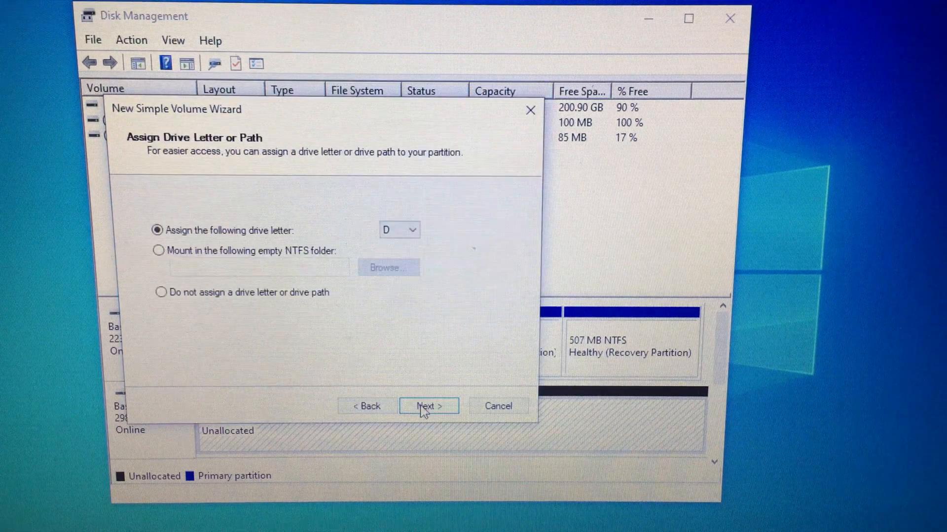
{"action": "left_click", "coordinate": [412, 229]}
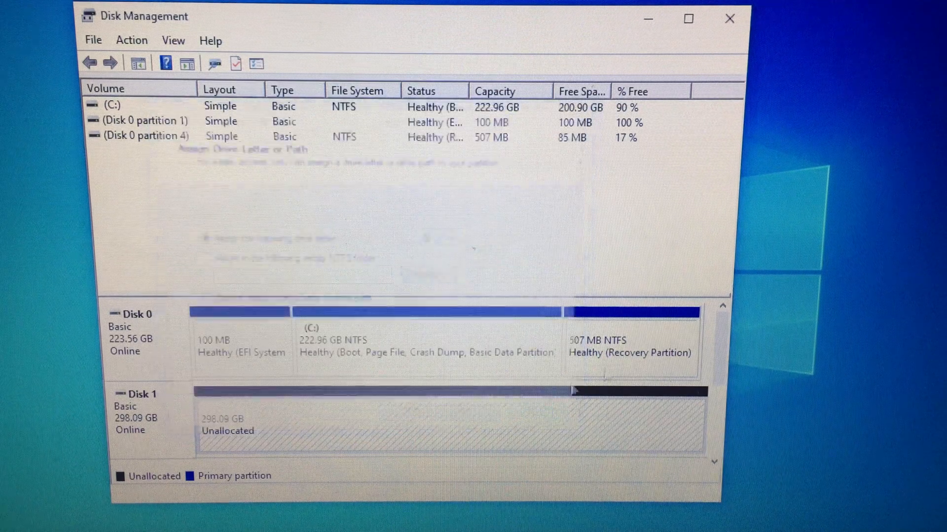
Change the DVD drive's letter to D in Disk Management.
{"action": "scroll", "scroll_direction": "down", "scroll_amount": 3}
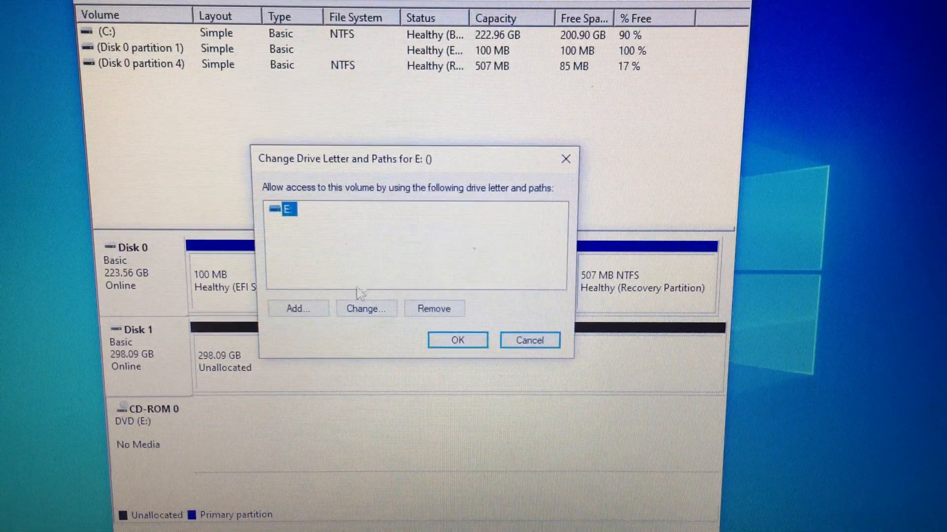
{"action": "left_click", "coordinate": [365, 309]}
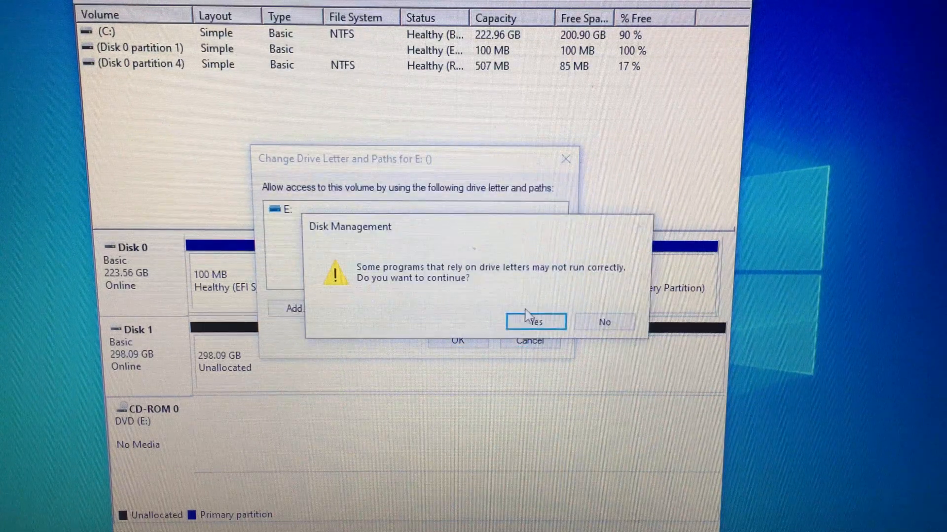
{"action": "left_click", "coordinate": [533, 321]}
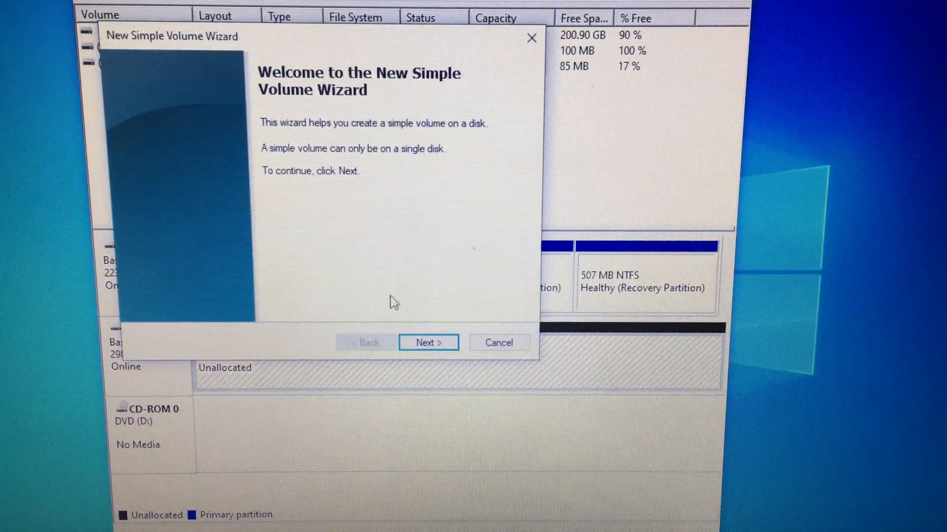
Run the New Simple Volume Wizard with letter E, NTFS and label 'Storage'.
{"action": "left_click", "coordinate": [428, 342]}
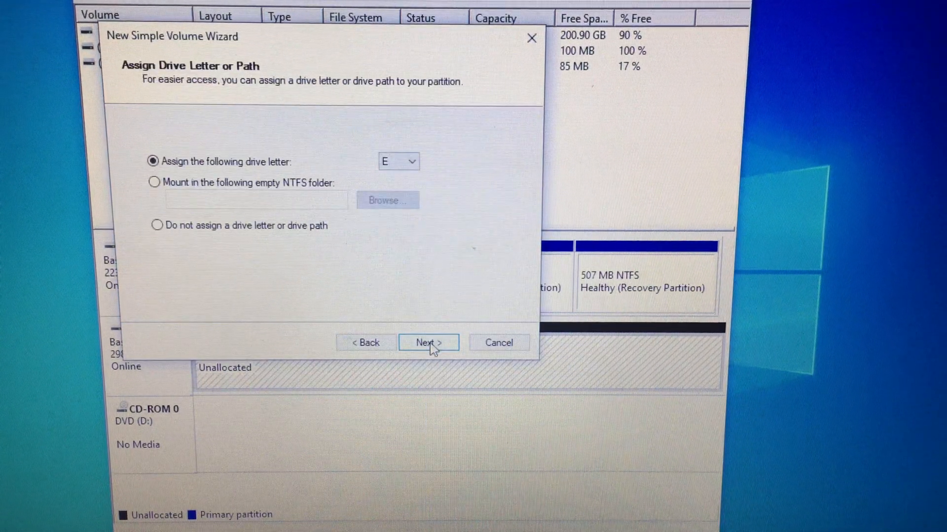
{"action": "left_click", "coordinate": [428, 342]}
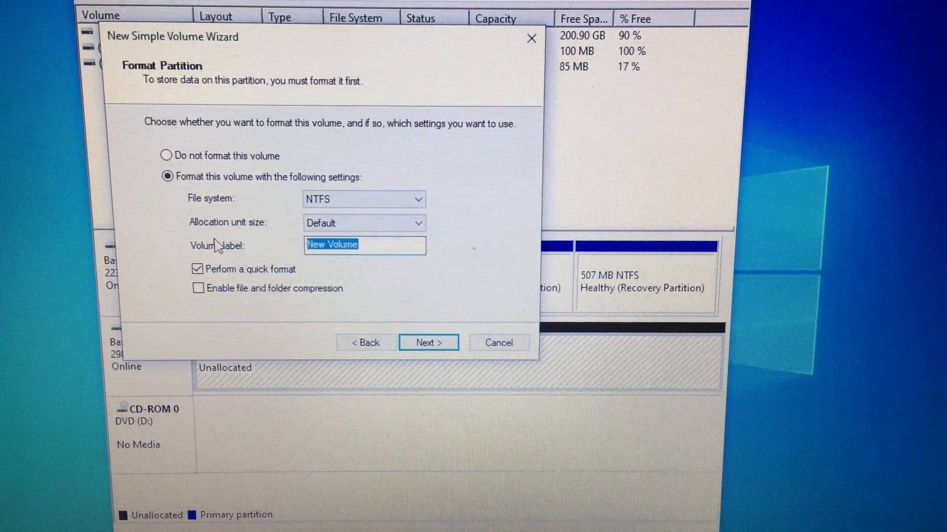
{"action": "type", "text": "Storage"}
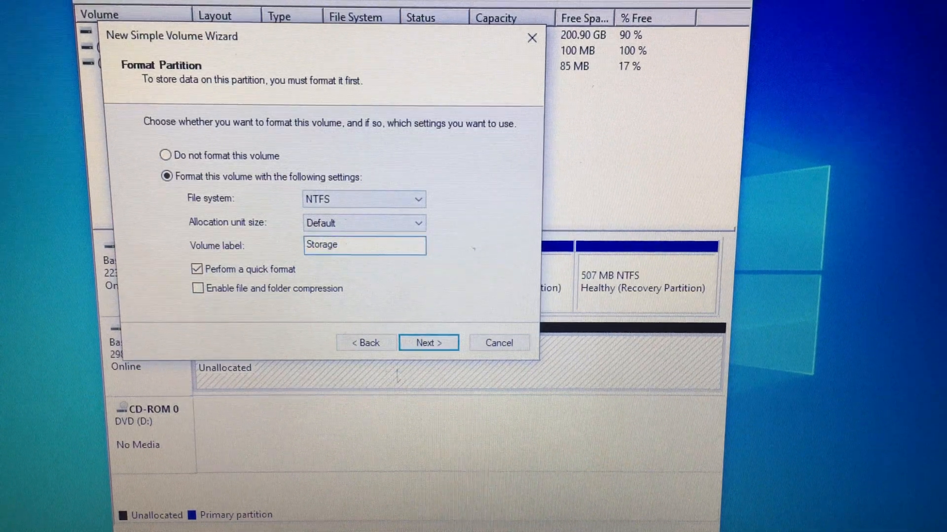
{"action": "left_click", "coordinate": [428, 342]}
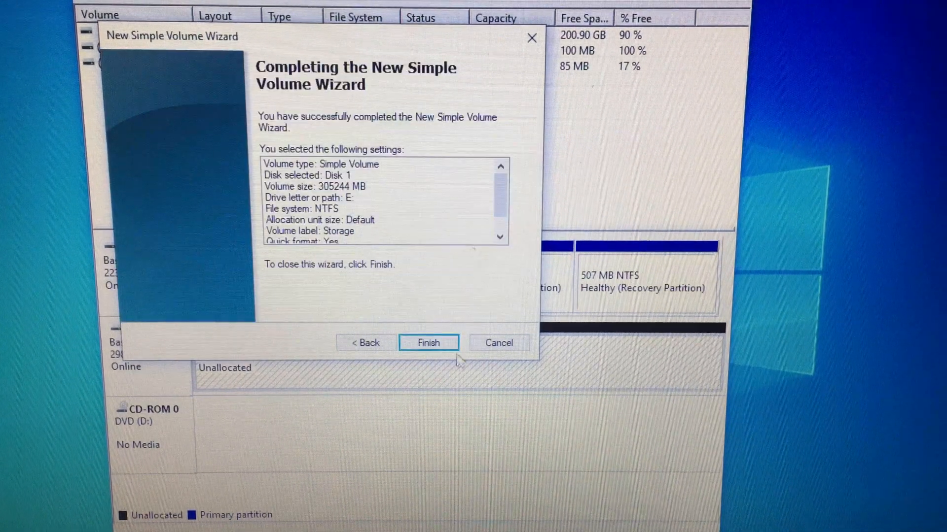
{"action": "left_click", "coordinate": [427, 343]}
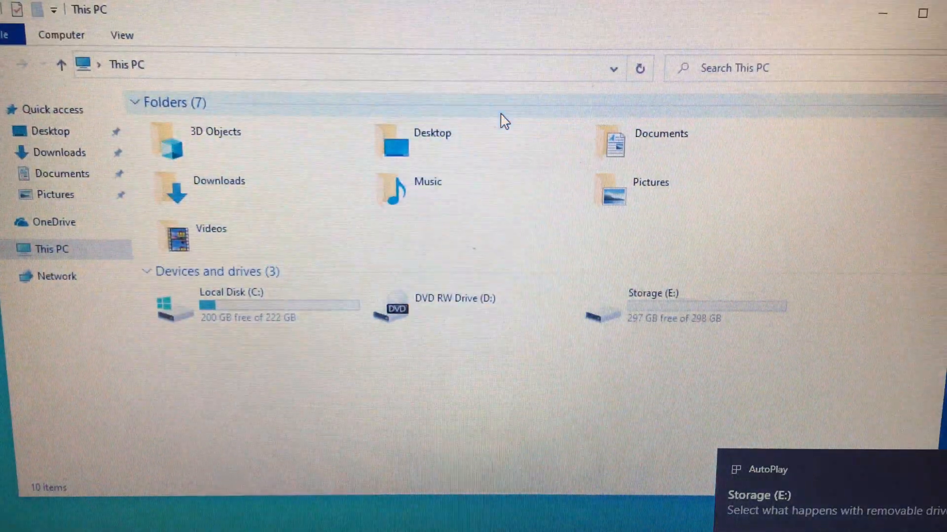
Rename Local Disk (C:) to 'Windows SSD' and check the empty Storage (E:) drive.
{"action": "left_click", "coordinate": [253, 304]}
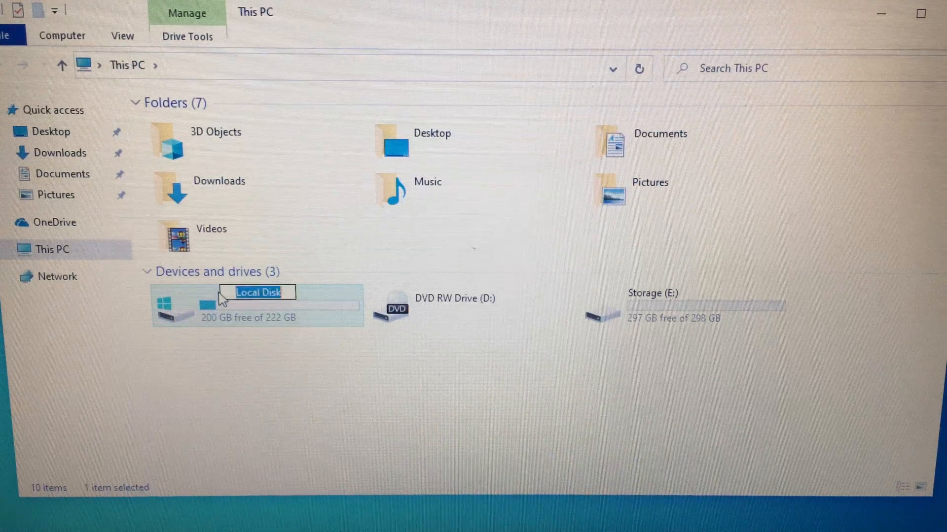
{"action": "type", "text": "Windows SSD (C:"}
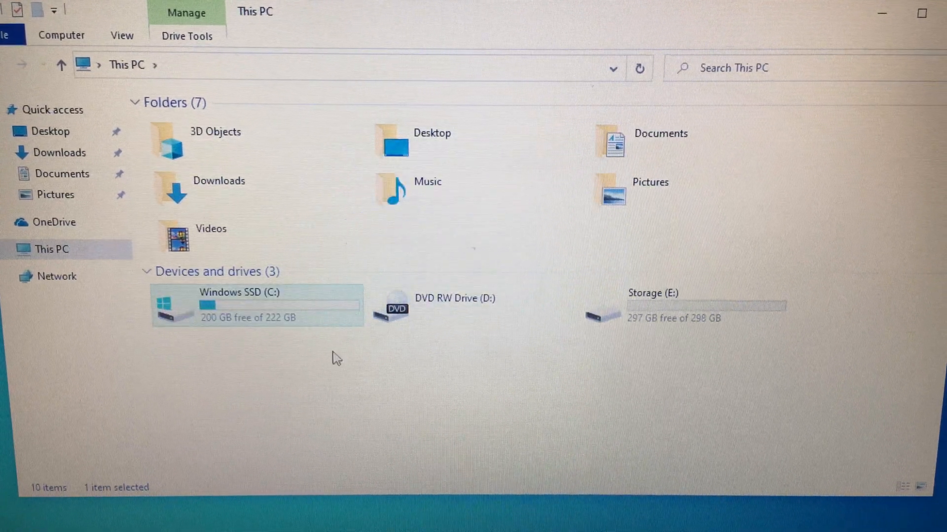
{"action": "left_click", "coordinate": [682, 305]}
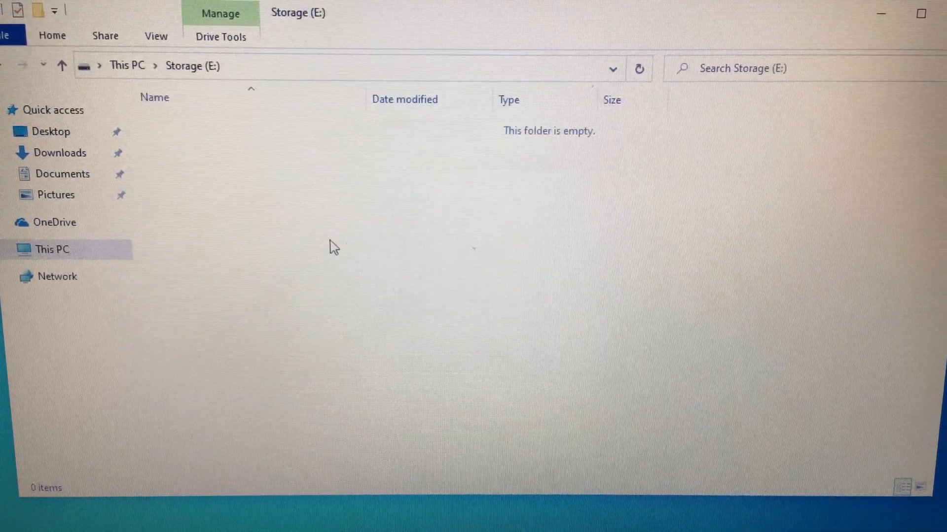
{"action": "left_click", "coordinate": [53, 249]}
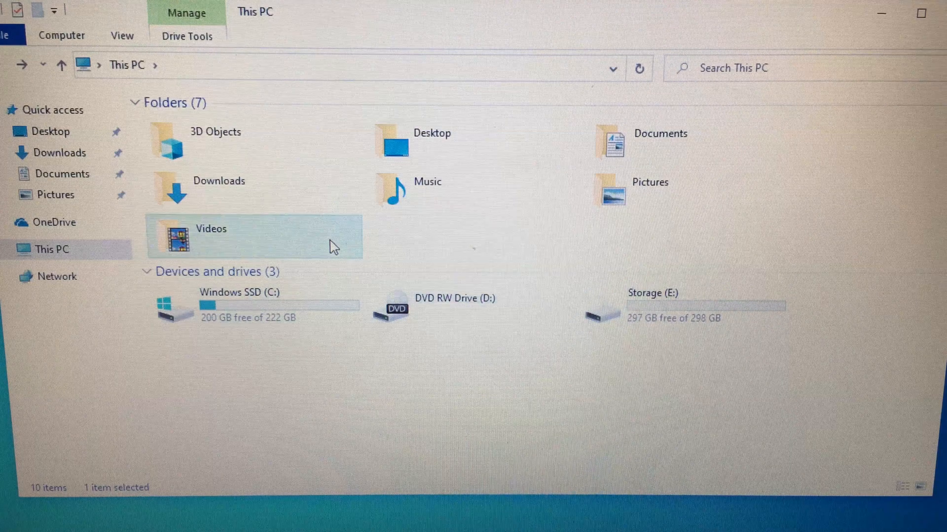
{"action": "left_click", "coordinate": [254, 304]}
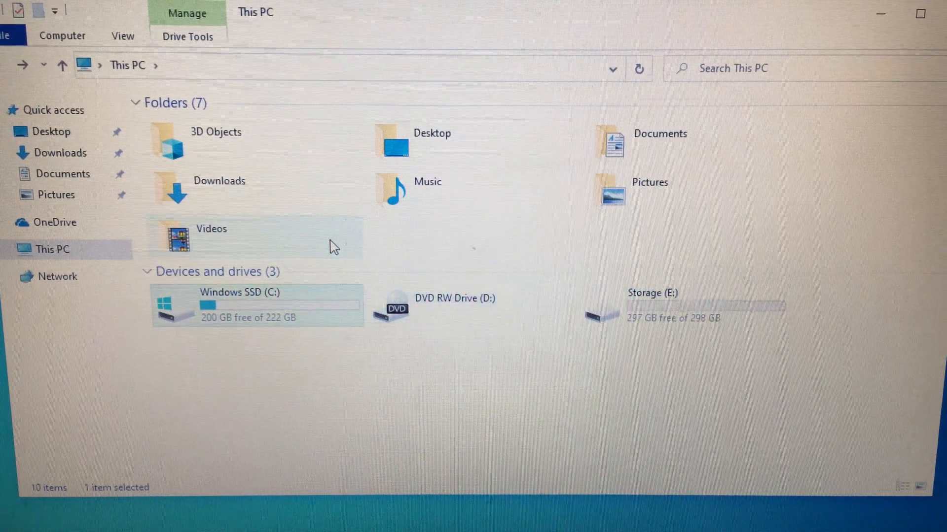